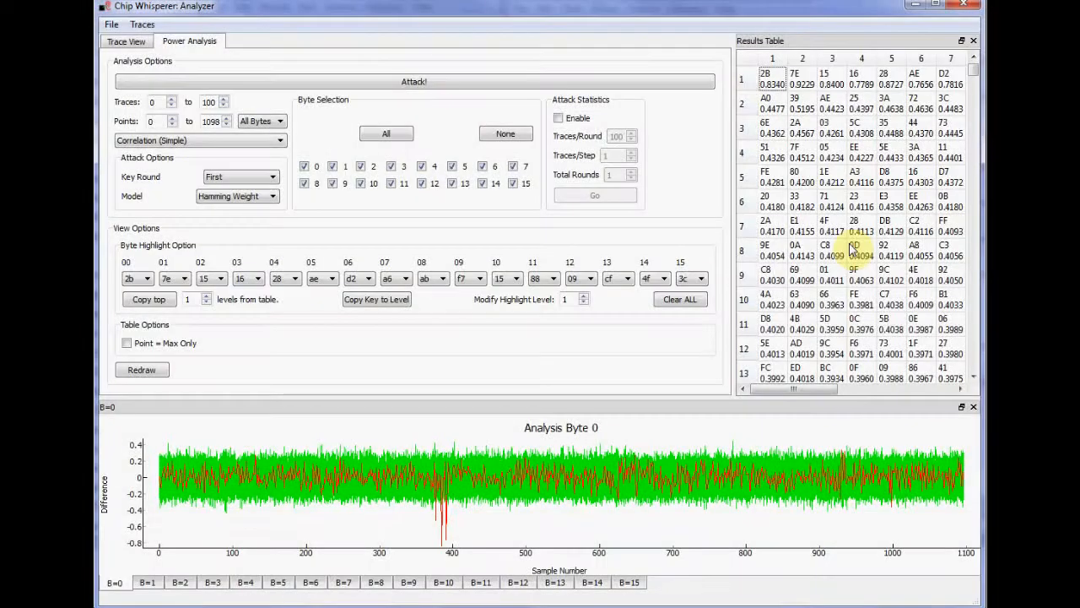
- Plot traces 0 to 10 overlaid in Trace View, then return to the Power Analysis settings
left_click_drag(793, 388, 818, 388)
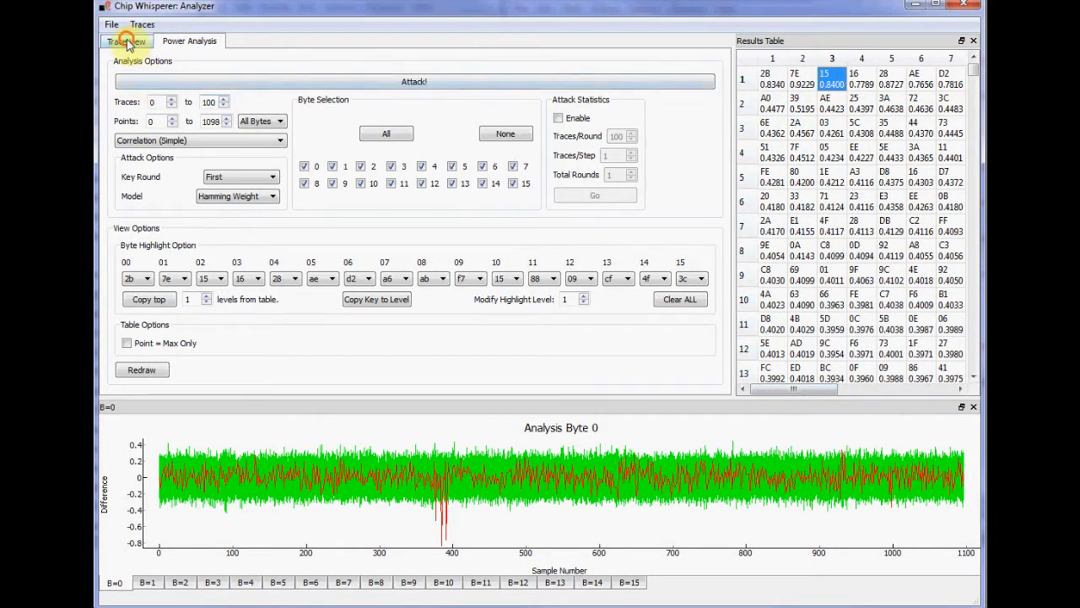
left_click(125, 41)
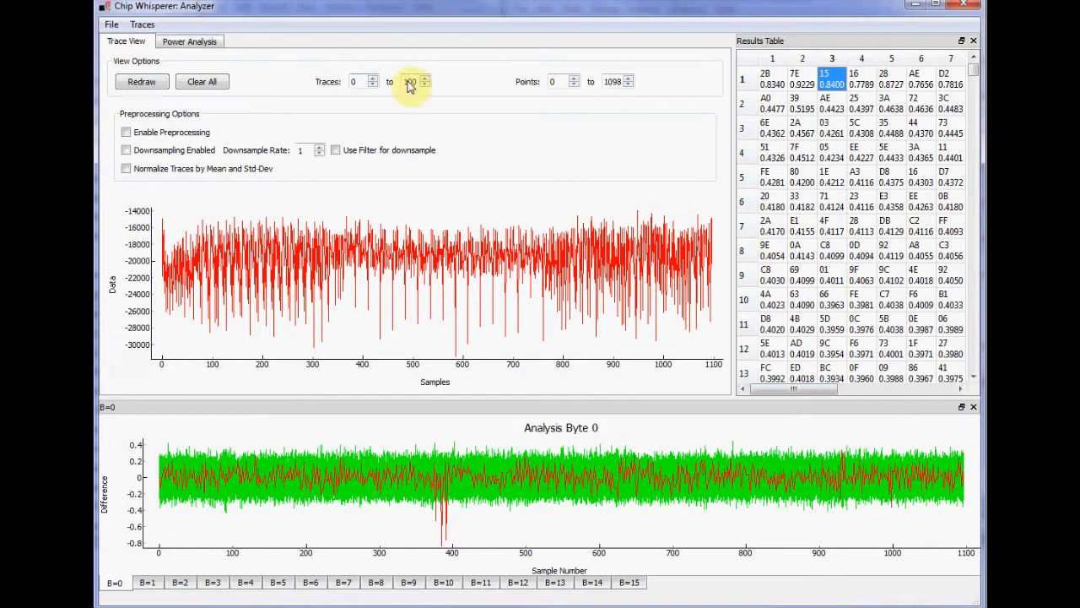
left_click(141, 81)
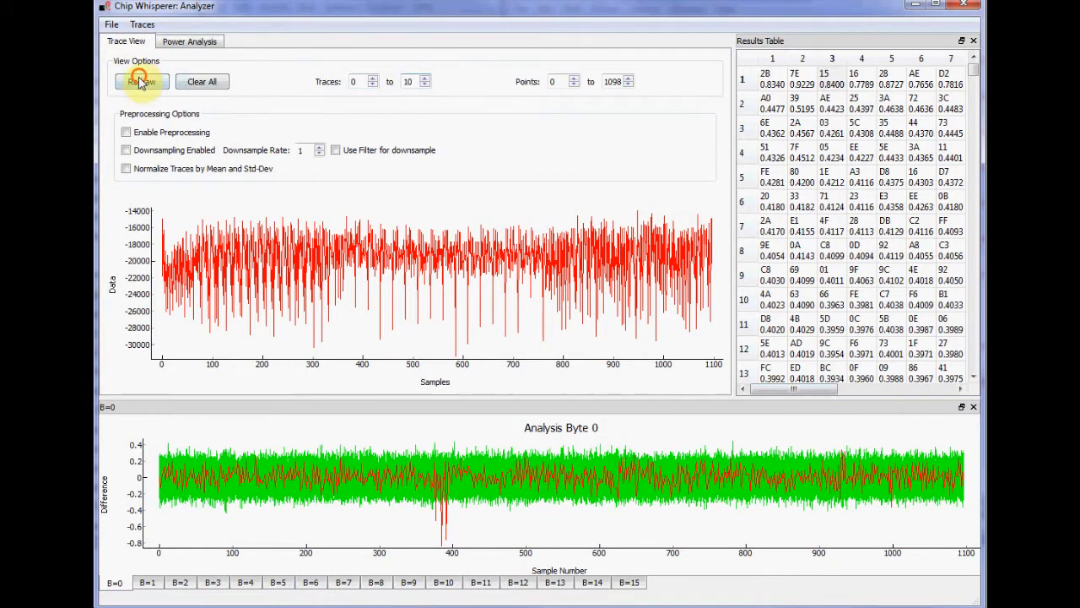
left_click(142, 81)
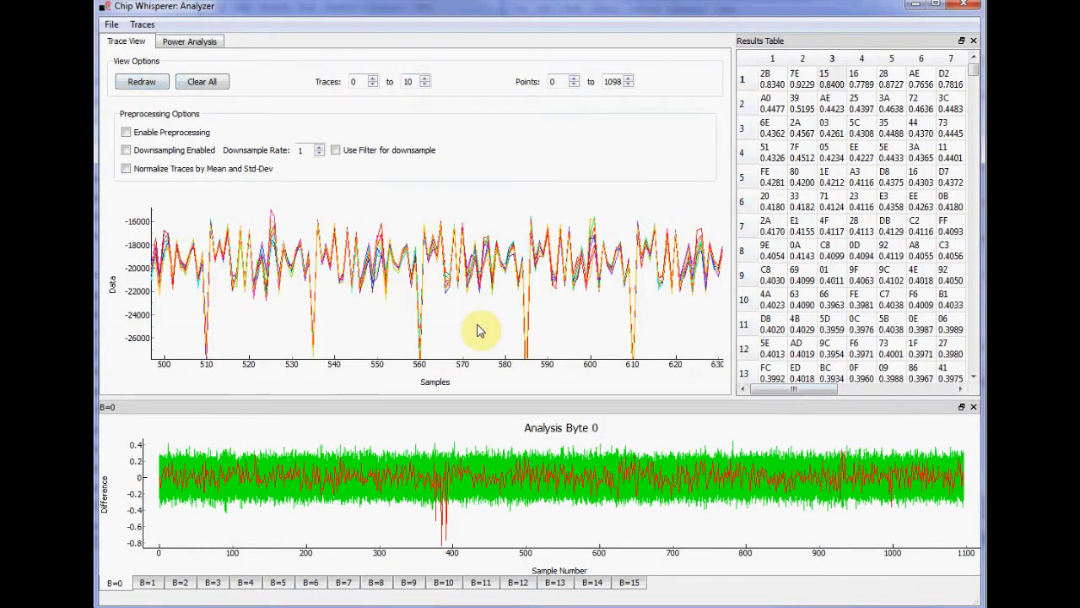
left_click(189, 40)
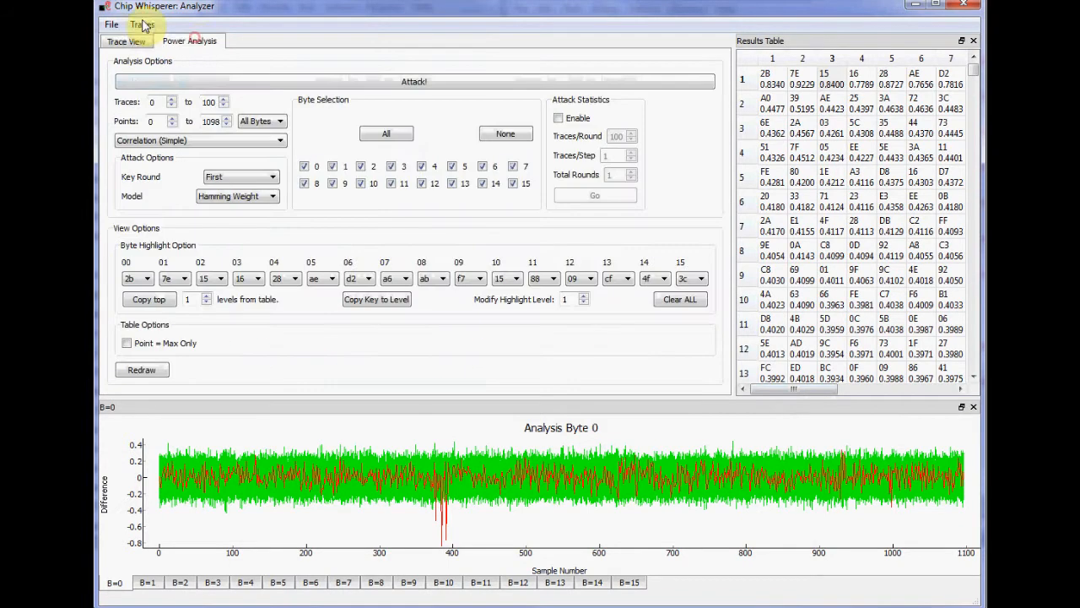
left_click(141, 24)
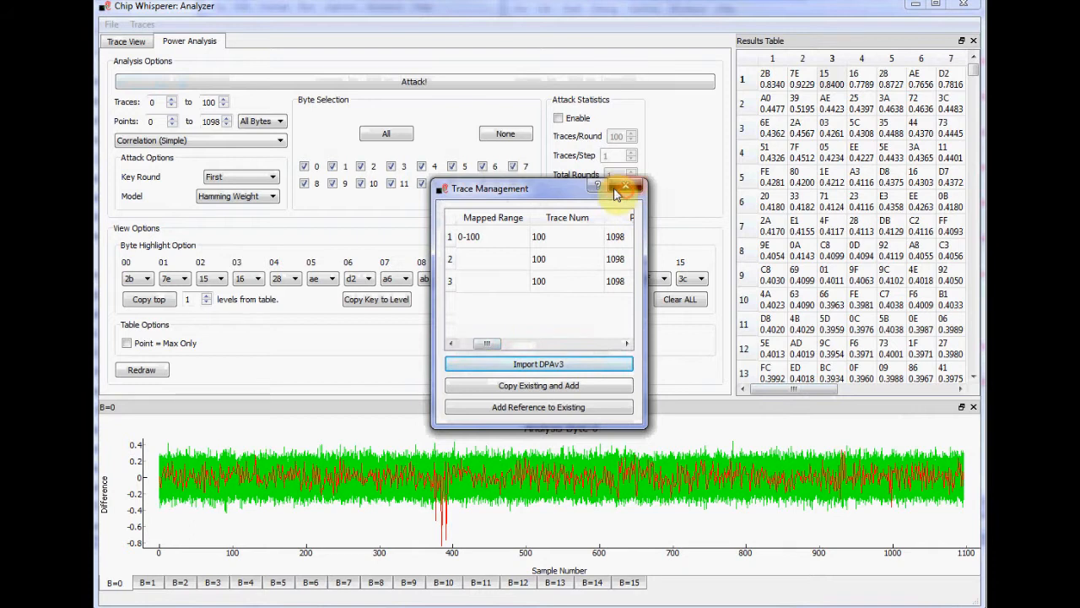
left_click(624, 187)
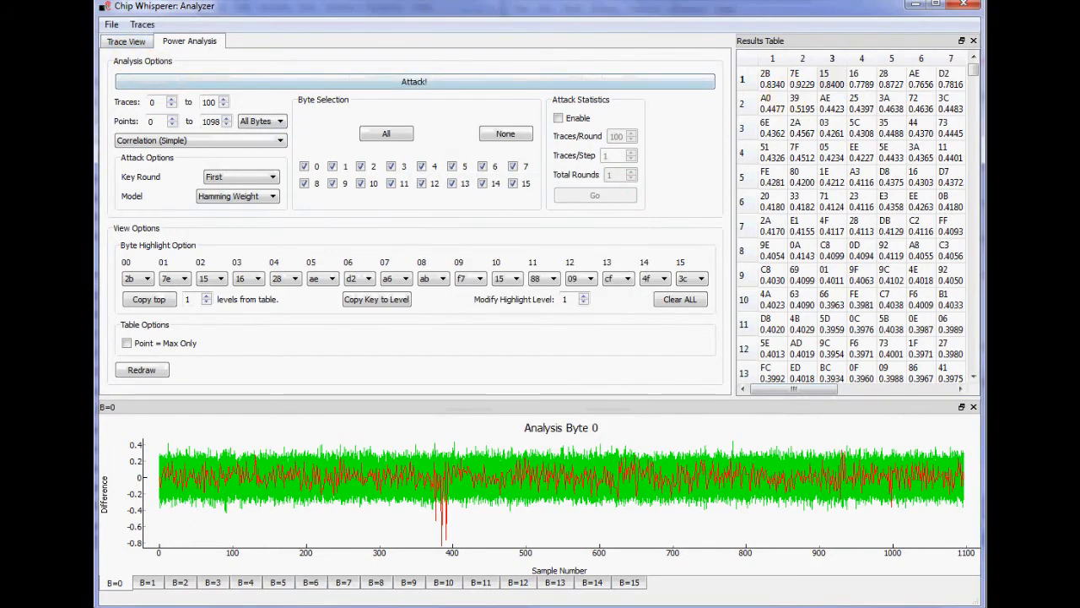